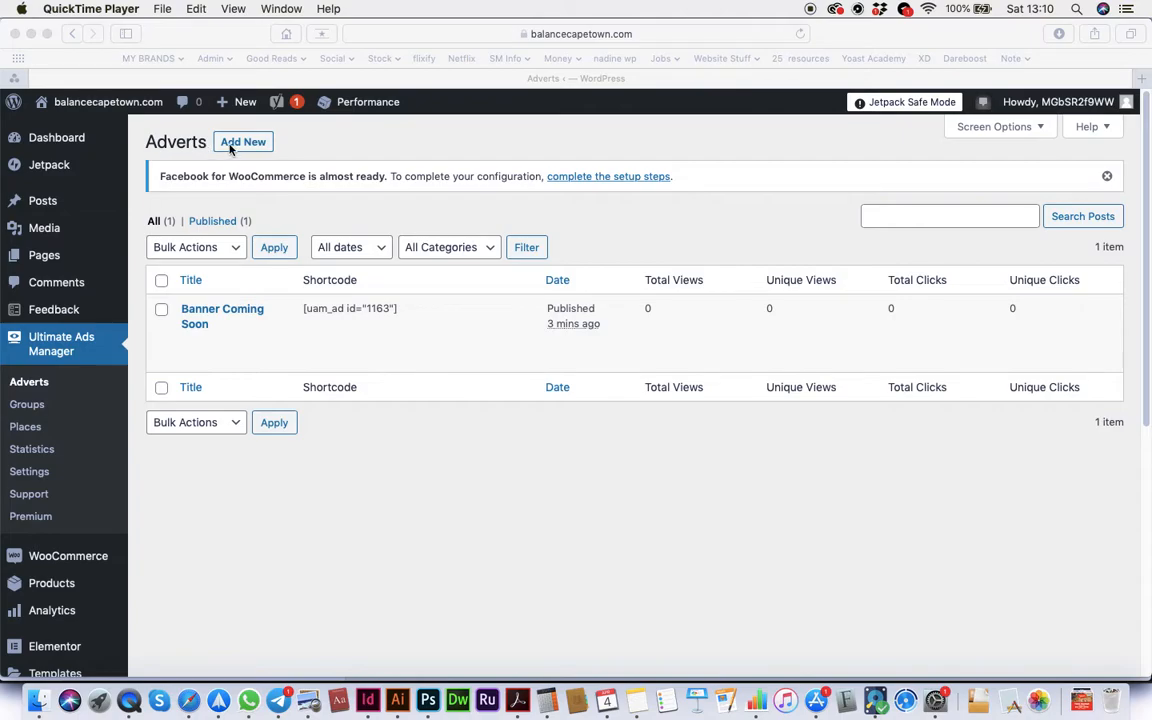
mouse_move(72, 364)
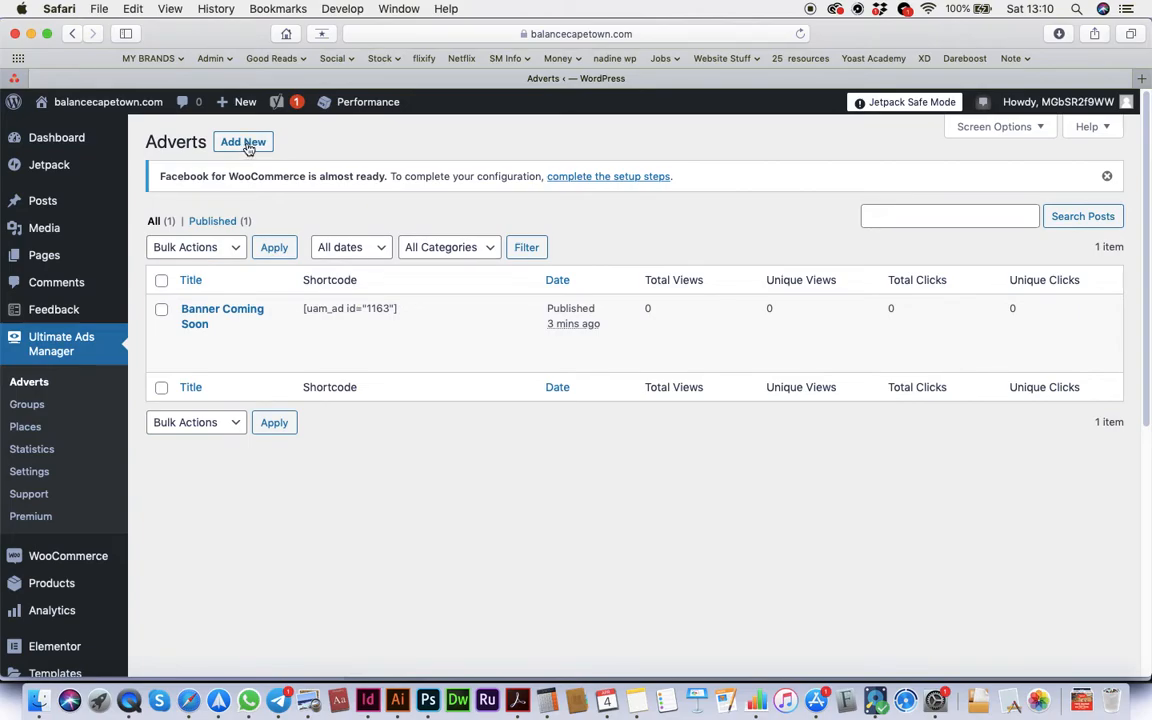
Start a new advert from the Ultimate Ads Manager Adverts list
left_click(244, 140)
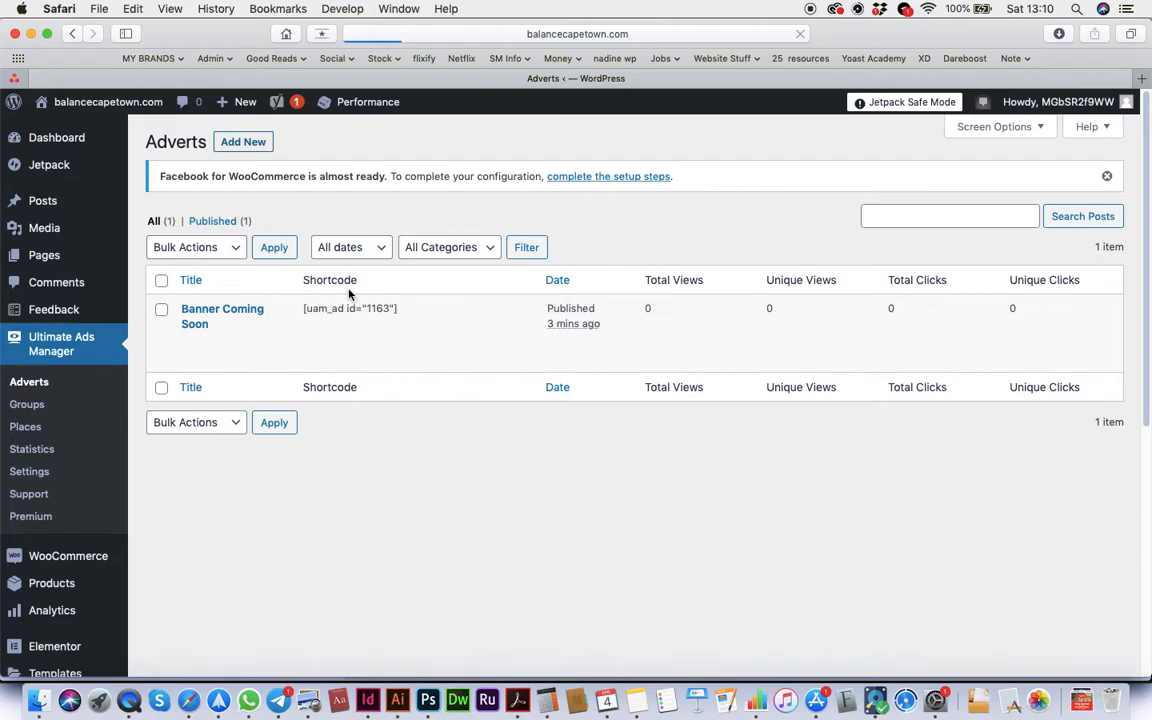
Title the advert 'Banner Special' and pick the Coming Soon banner from the Media Library
left_click(244, 140)
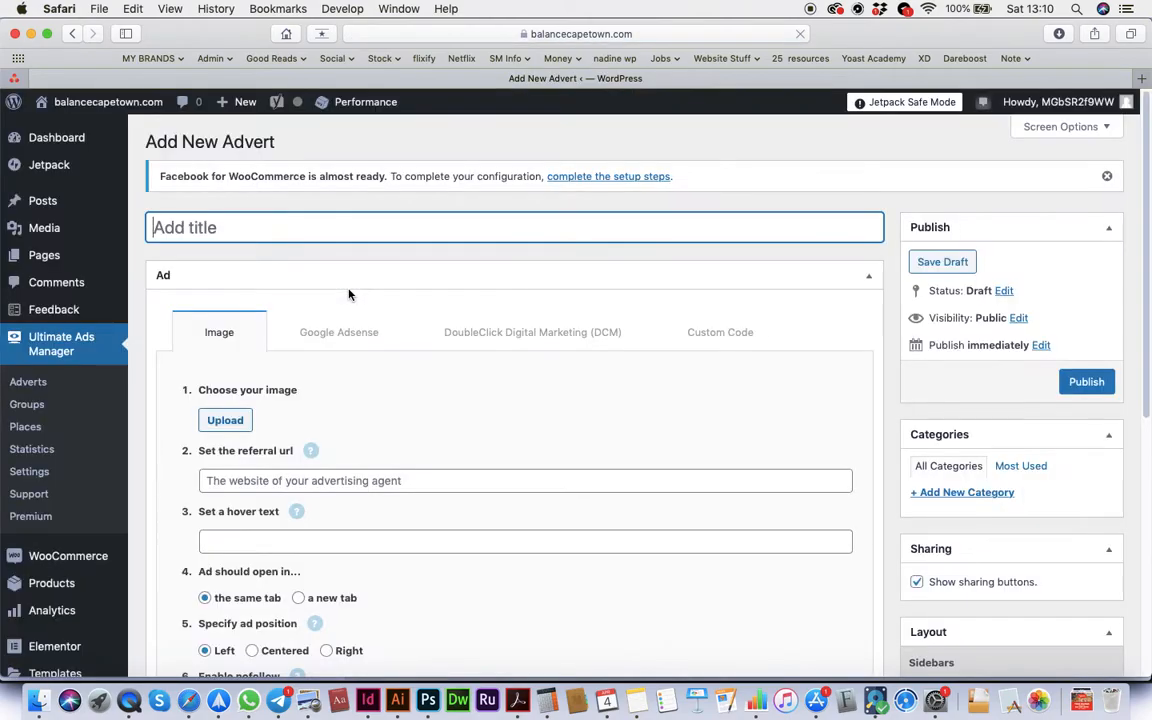
mouse_move(408, 264)
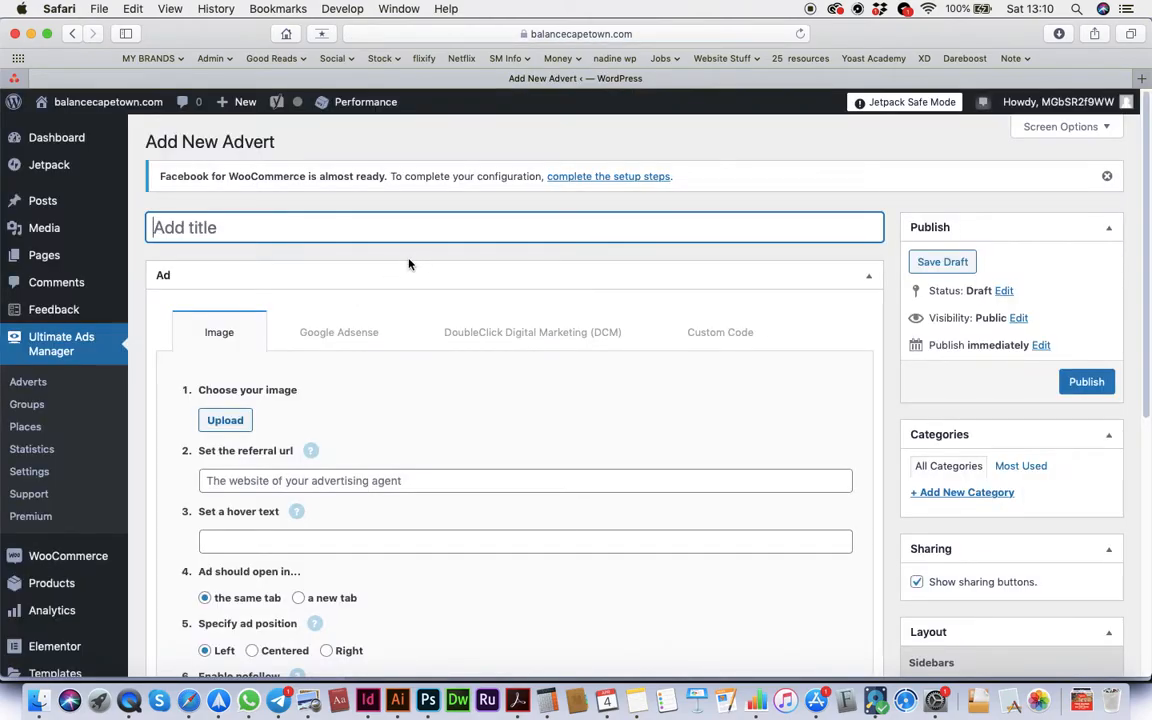
type("Banner")
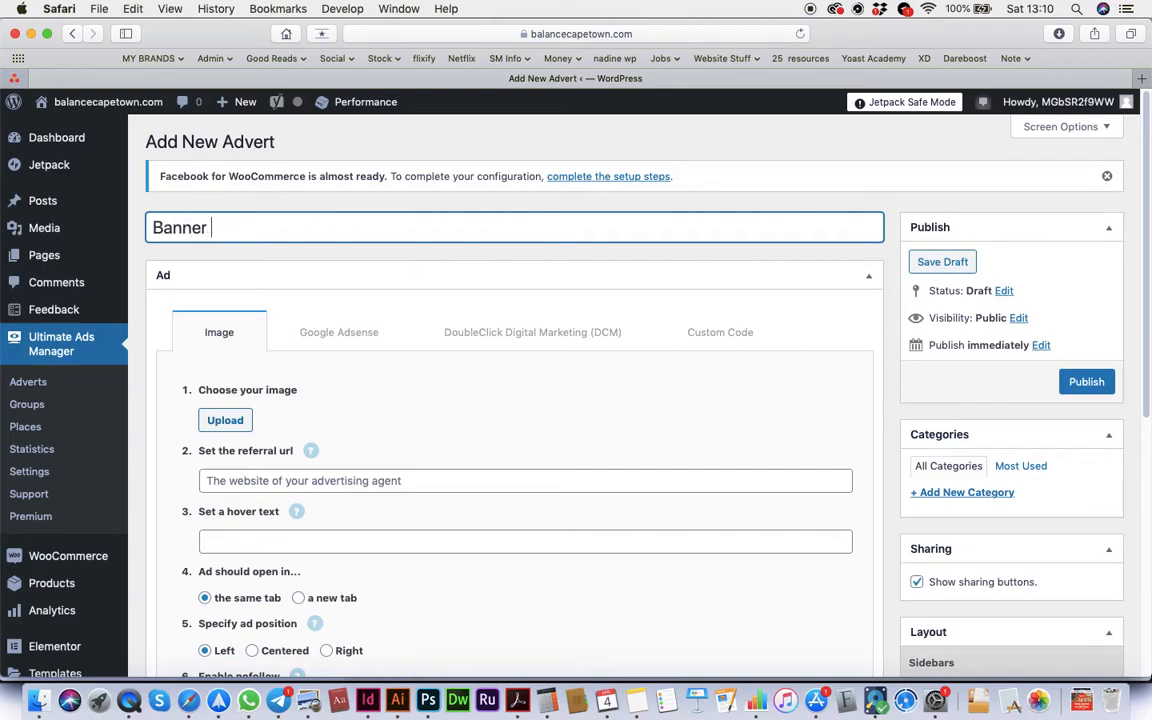
type("Special")
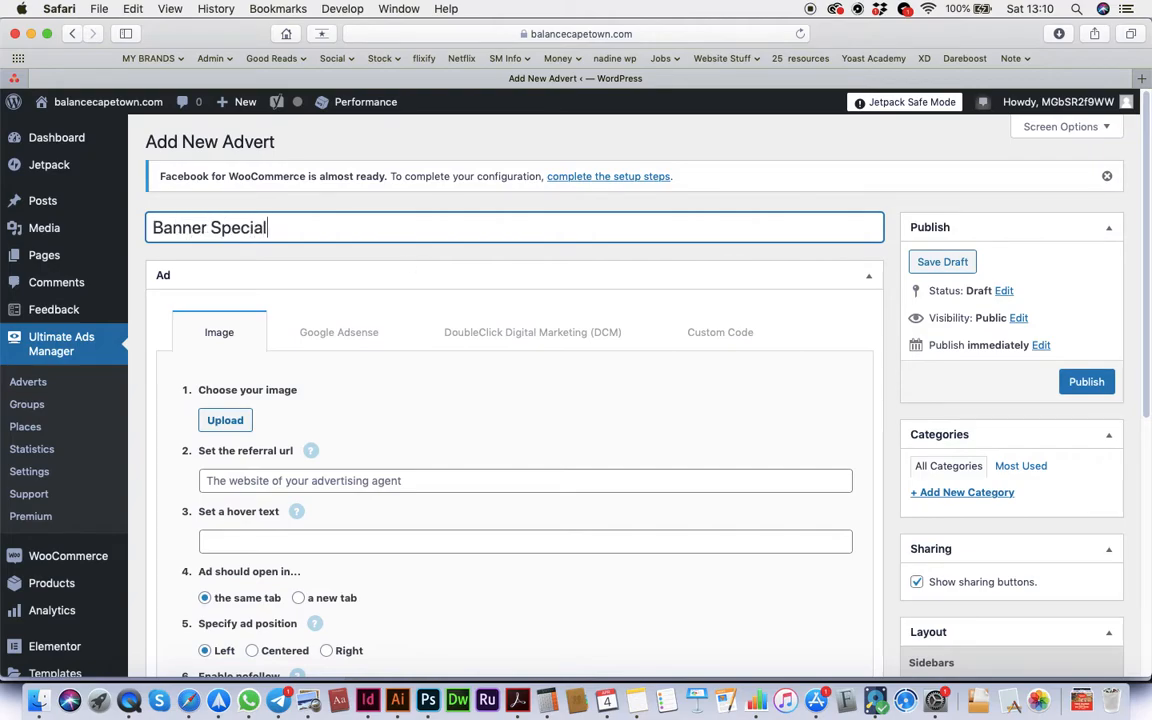
left_click(224, 420)
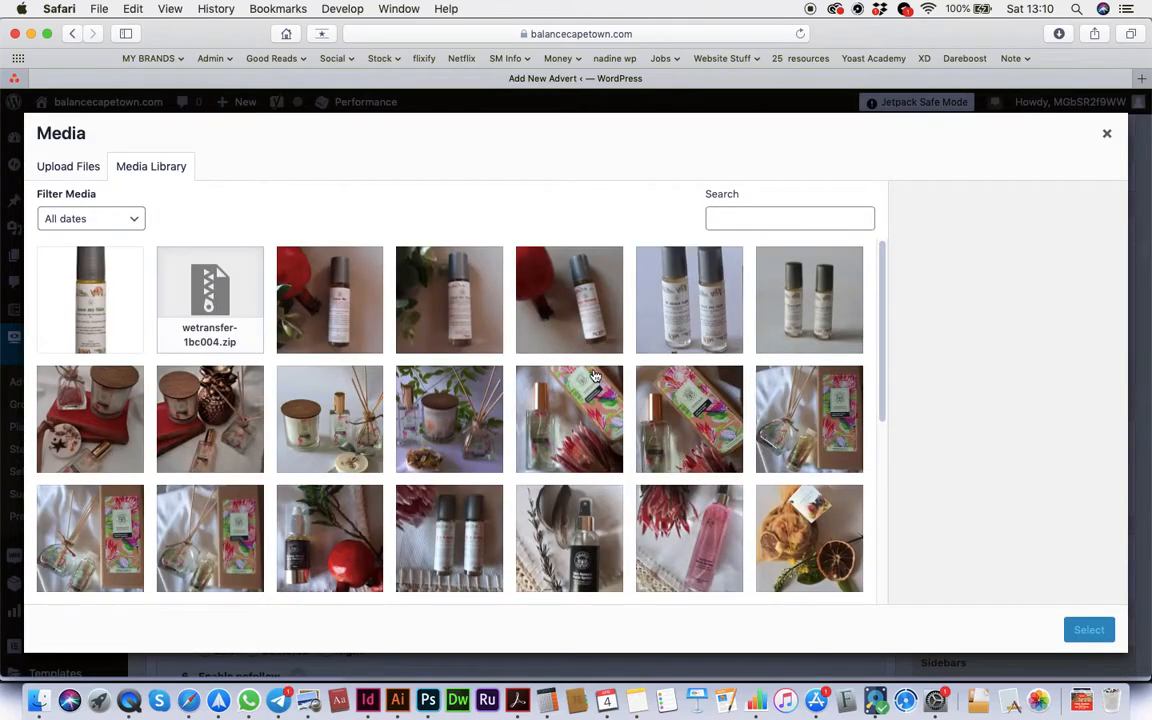
scroll("down", 3)
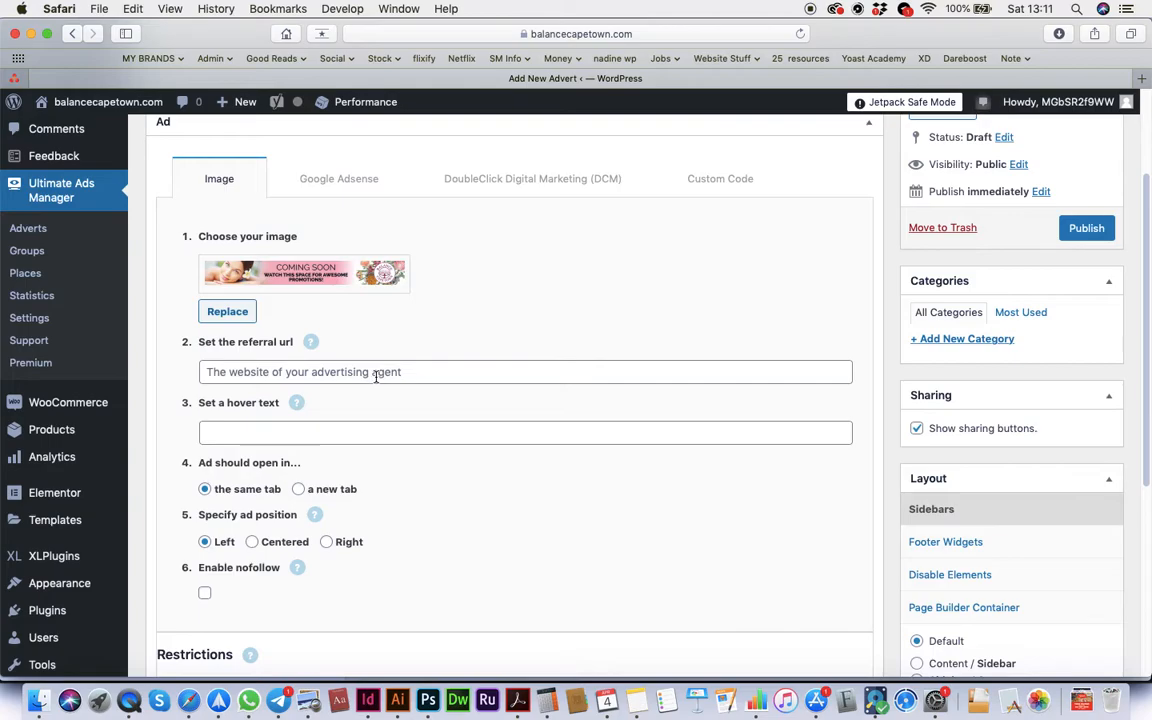
left_click(576, 32)
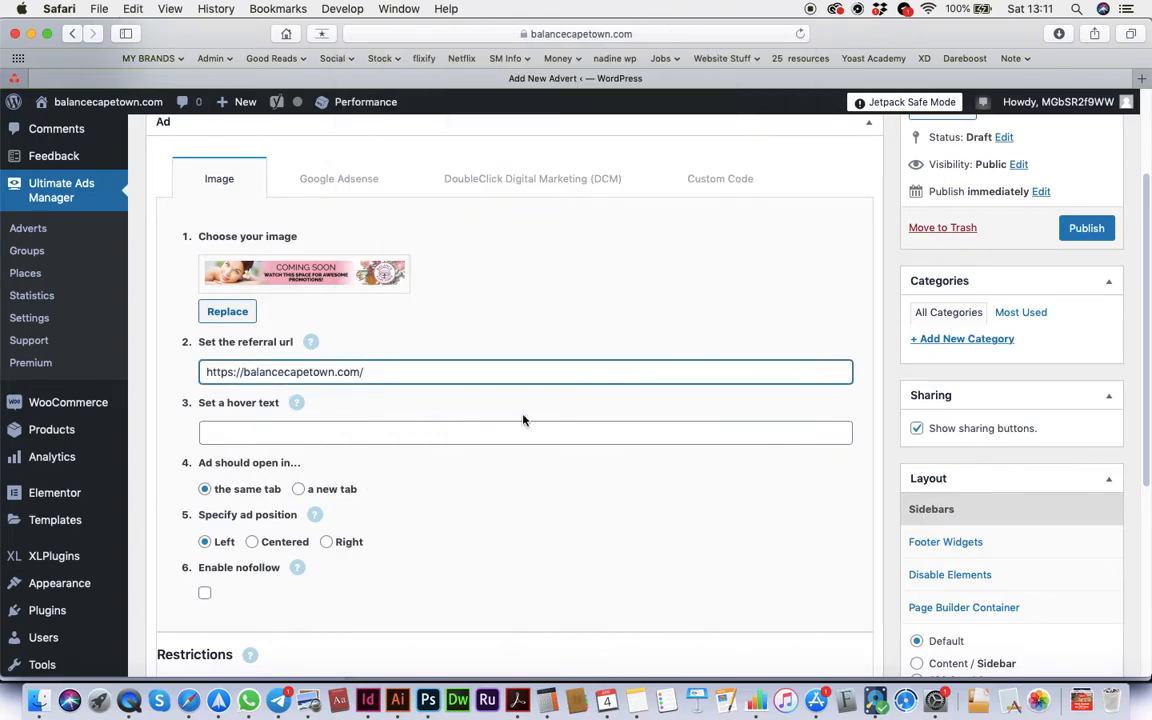
mouse_move(584, 520)
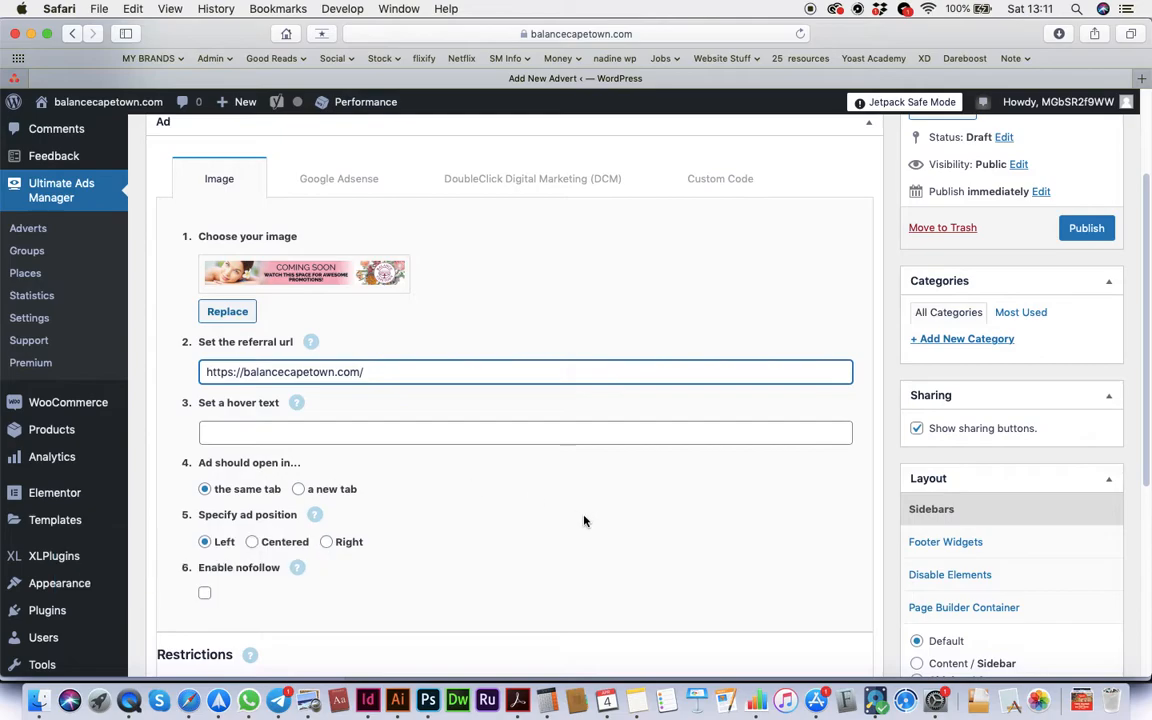
left_click(252, 540)
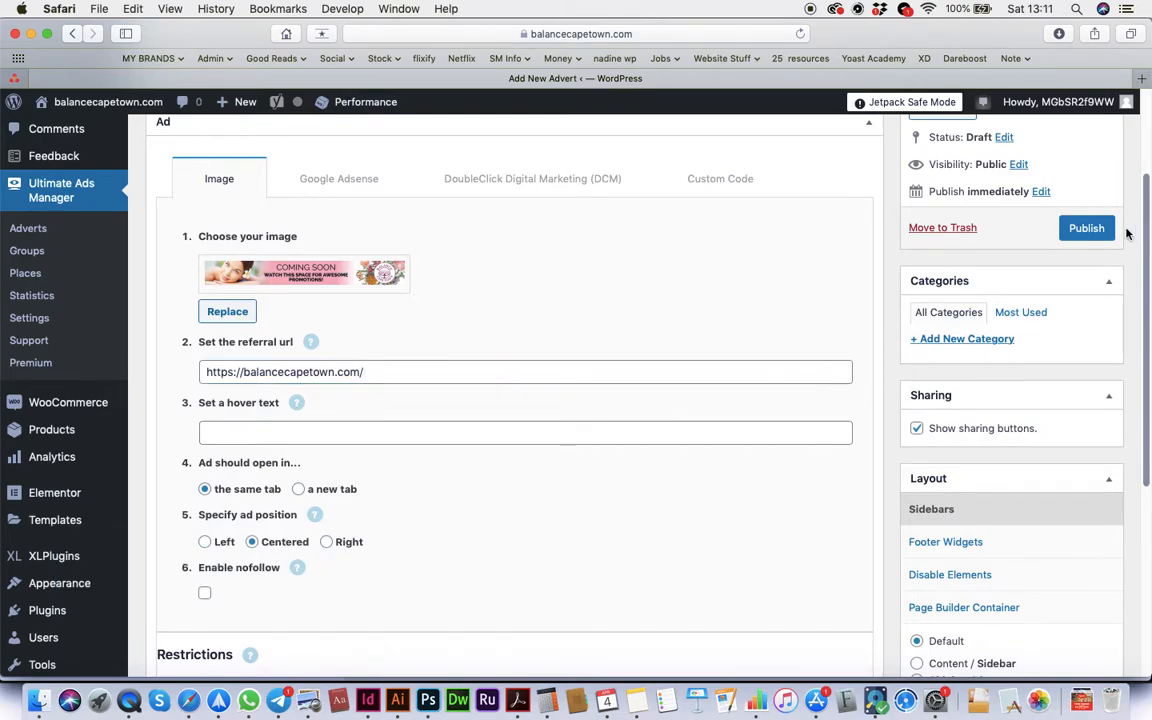
left_click(1086, 228)
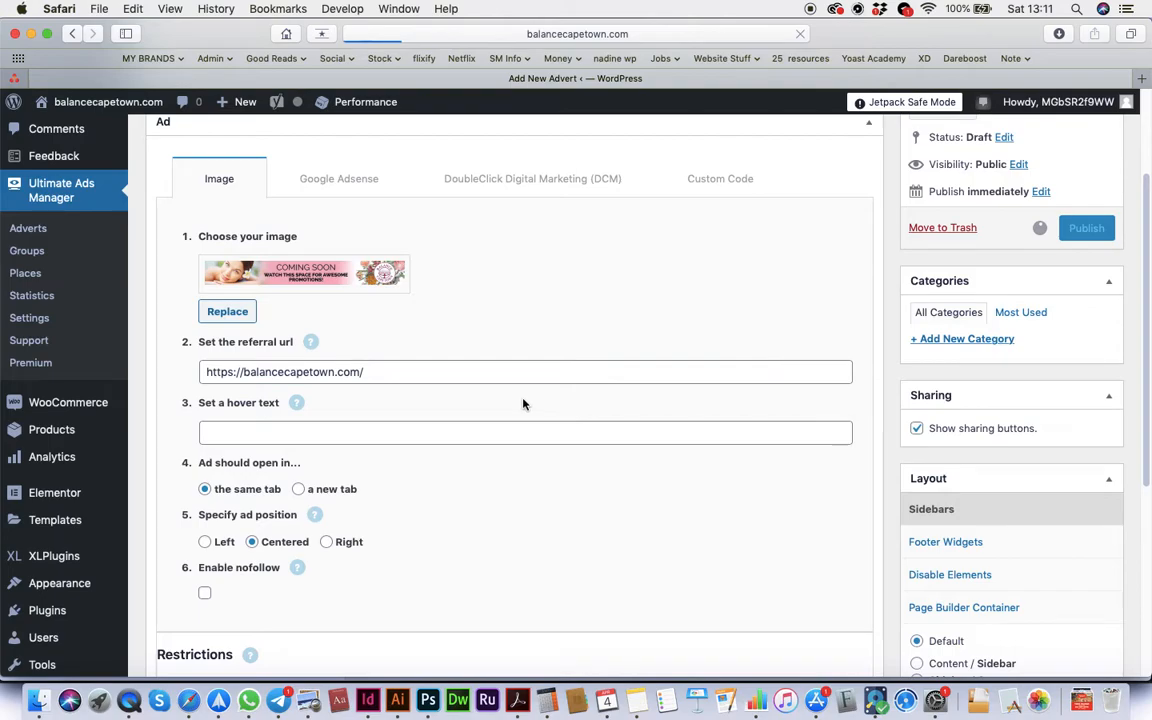
left_click(1086, 228)
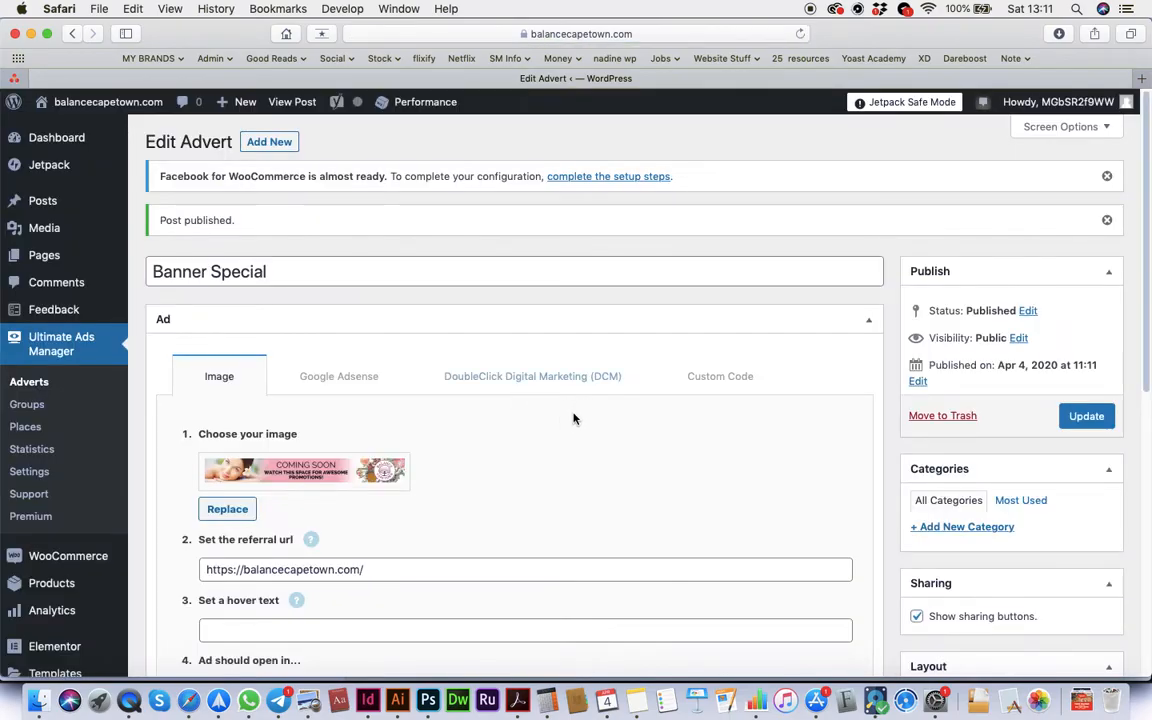
mouse_move(504, 444)
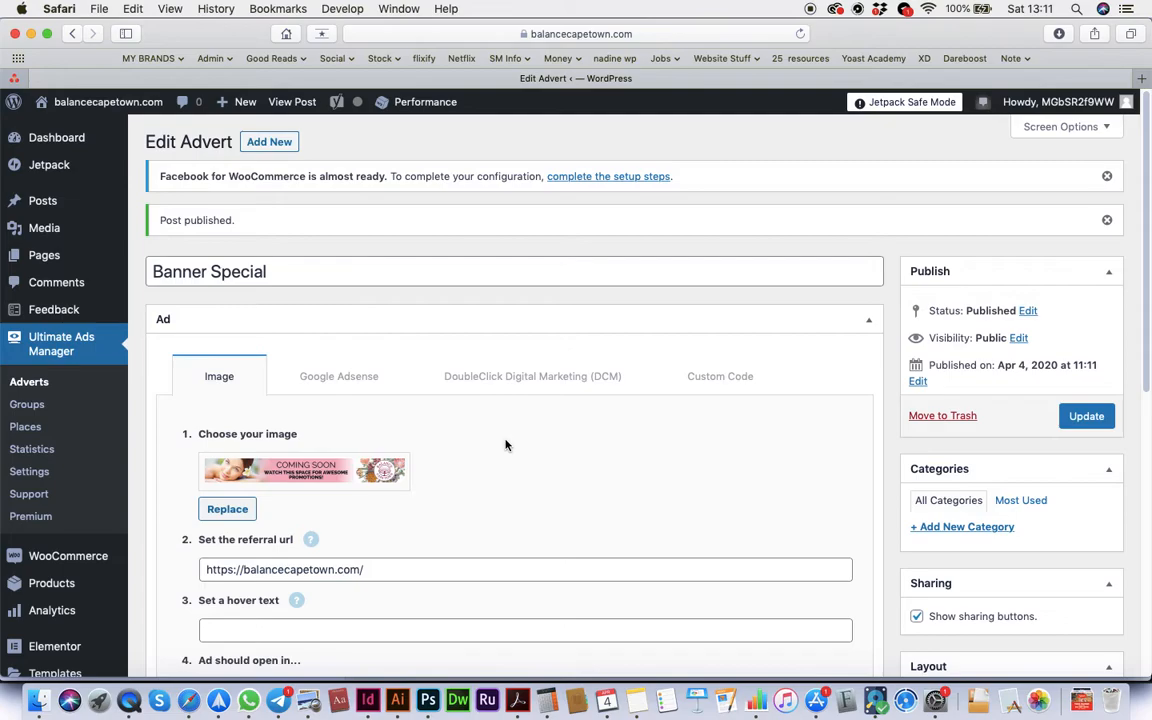
mouse_move(102, 428)
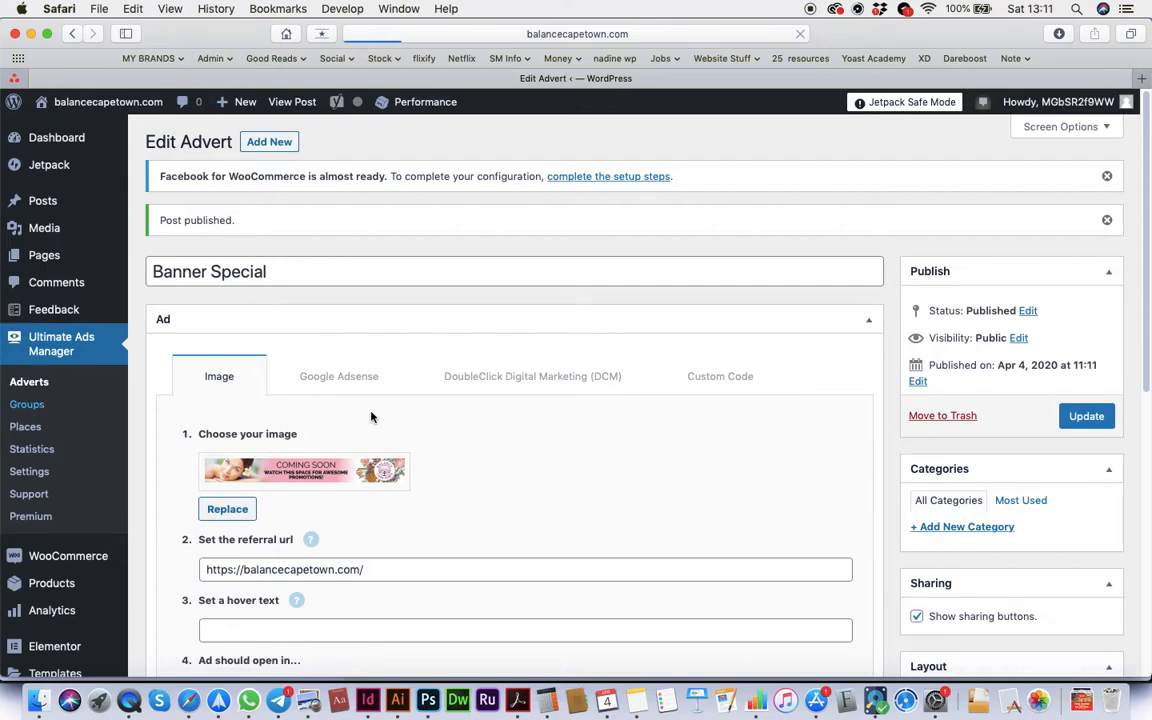
Go to the ad Groups list and open Banner Desktop for editing
left_click(28, 404)
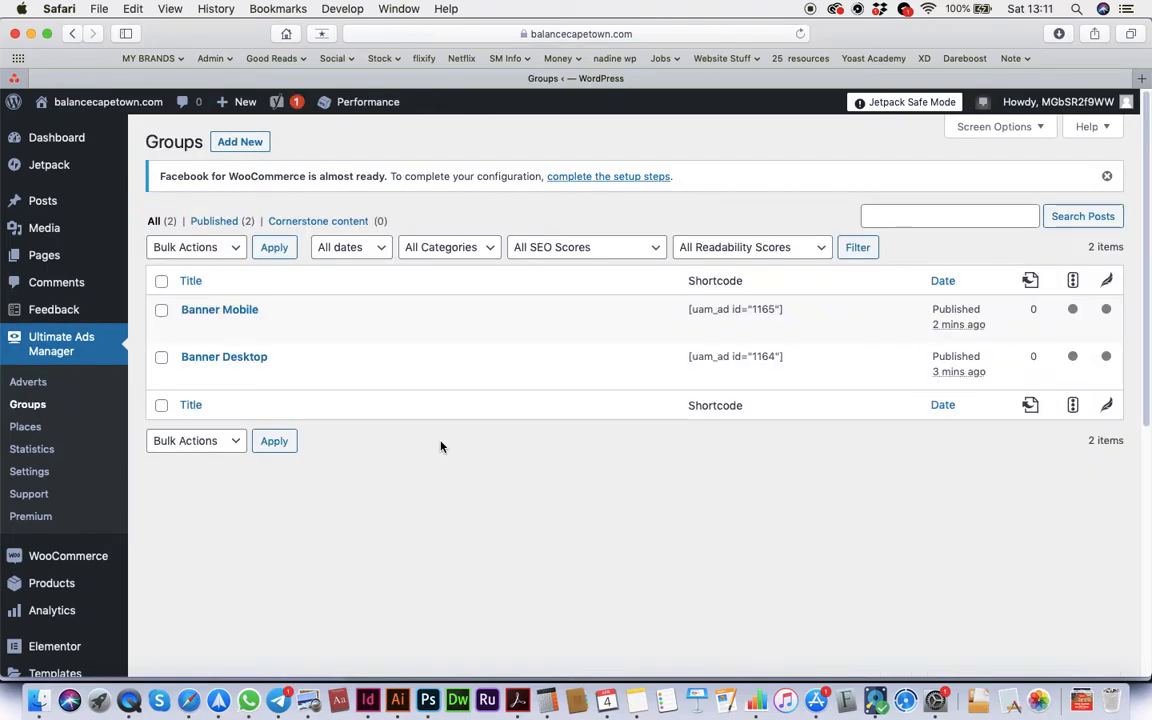
mouse_move(220, 308)
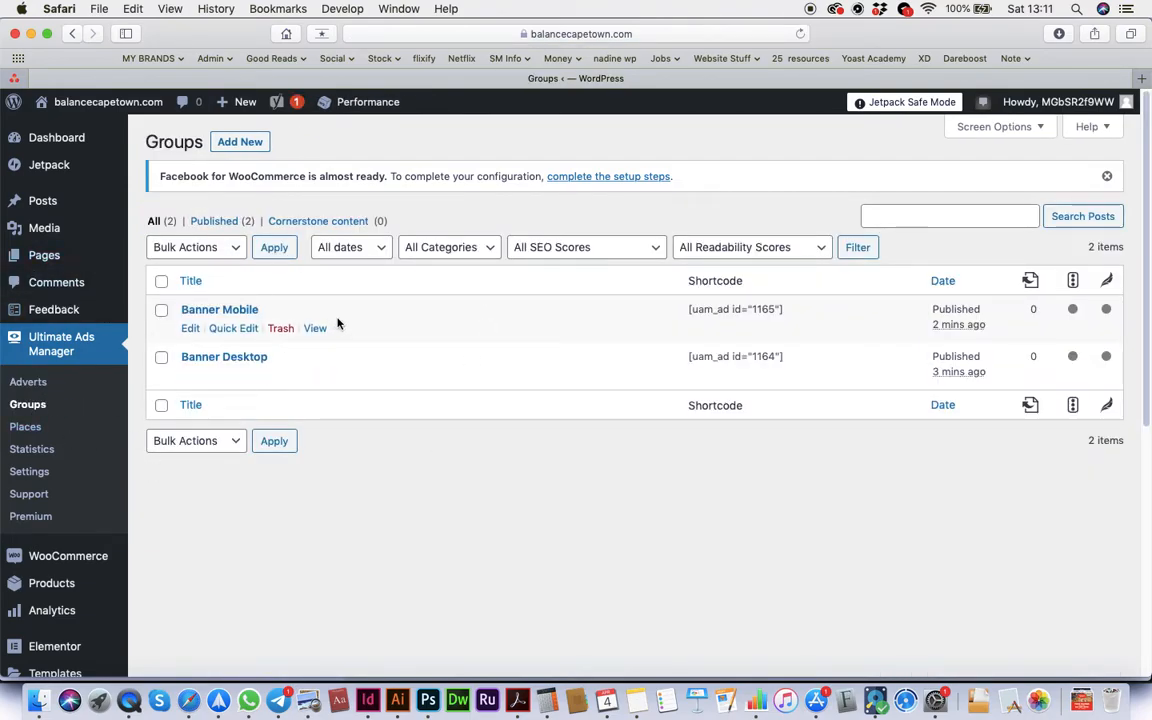
mouse_move(240, 368)
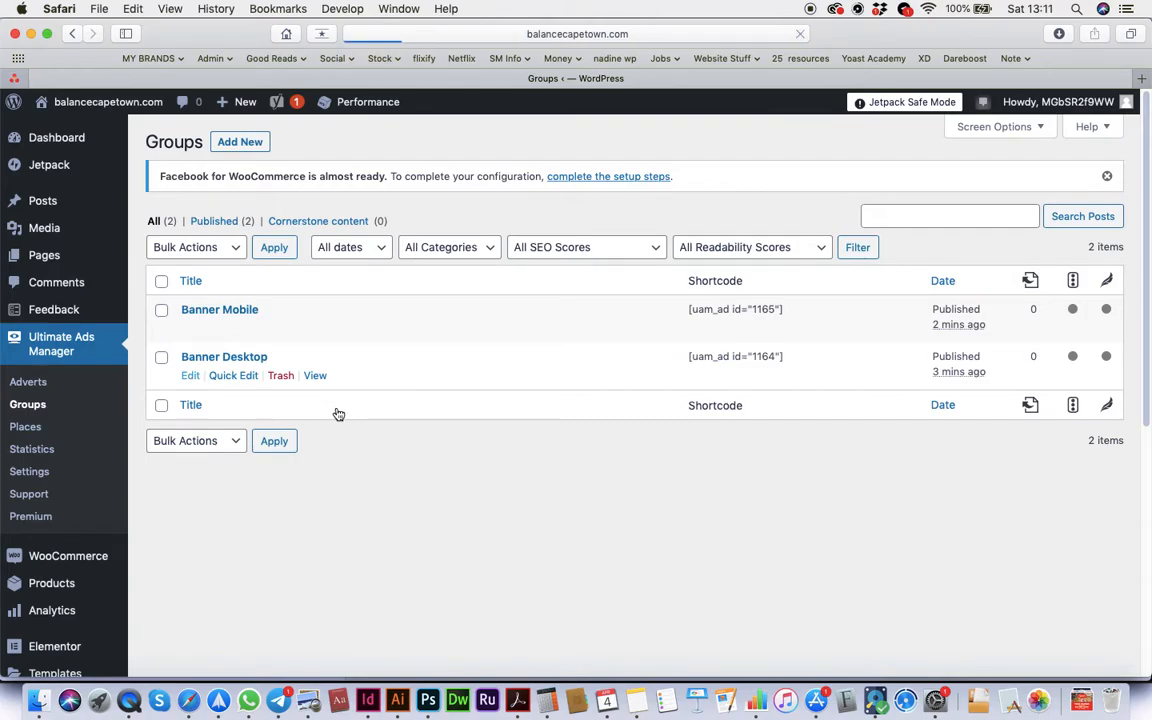
left_click(224, 356)
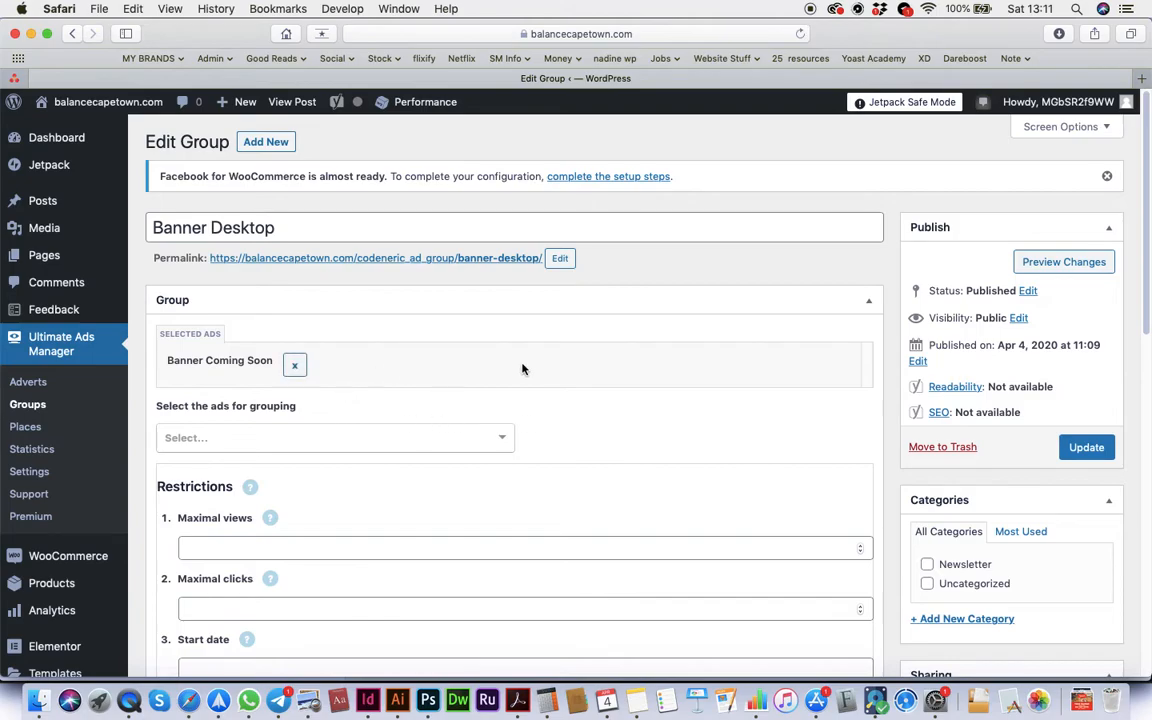
Swap Banner Coming Soon for Banner Special in Banner Desktop and update the group
left_click(294, 364)
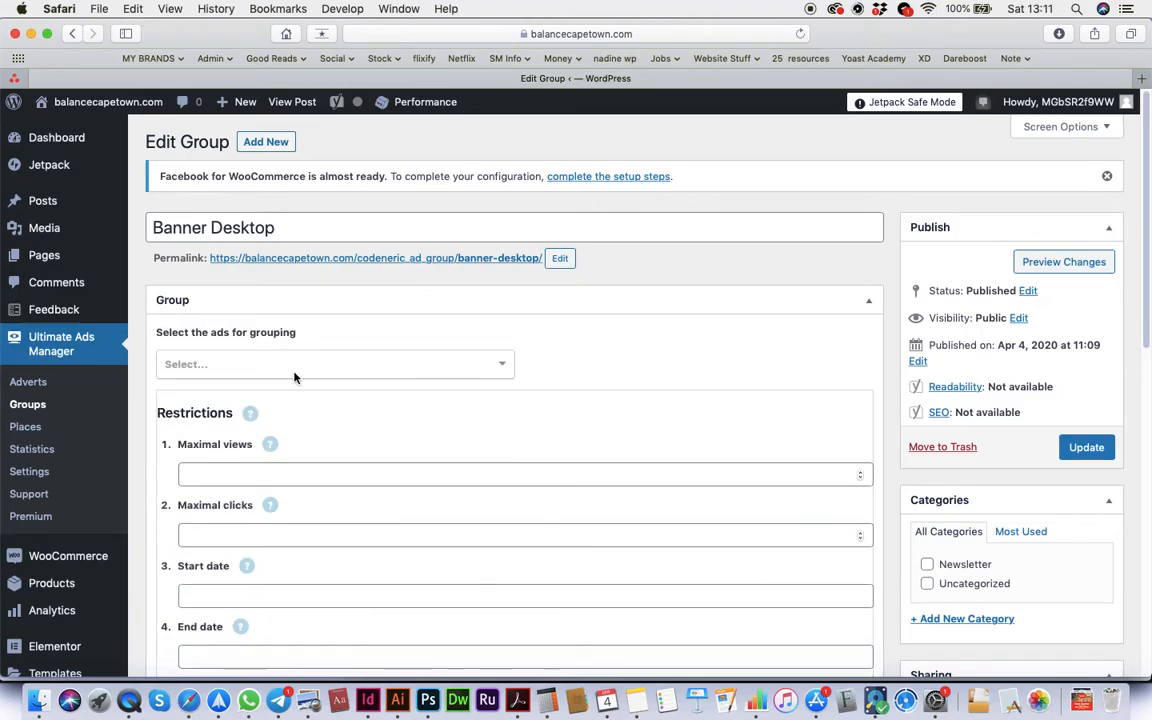
left_click(334, 364)
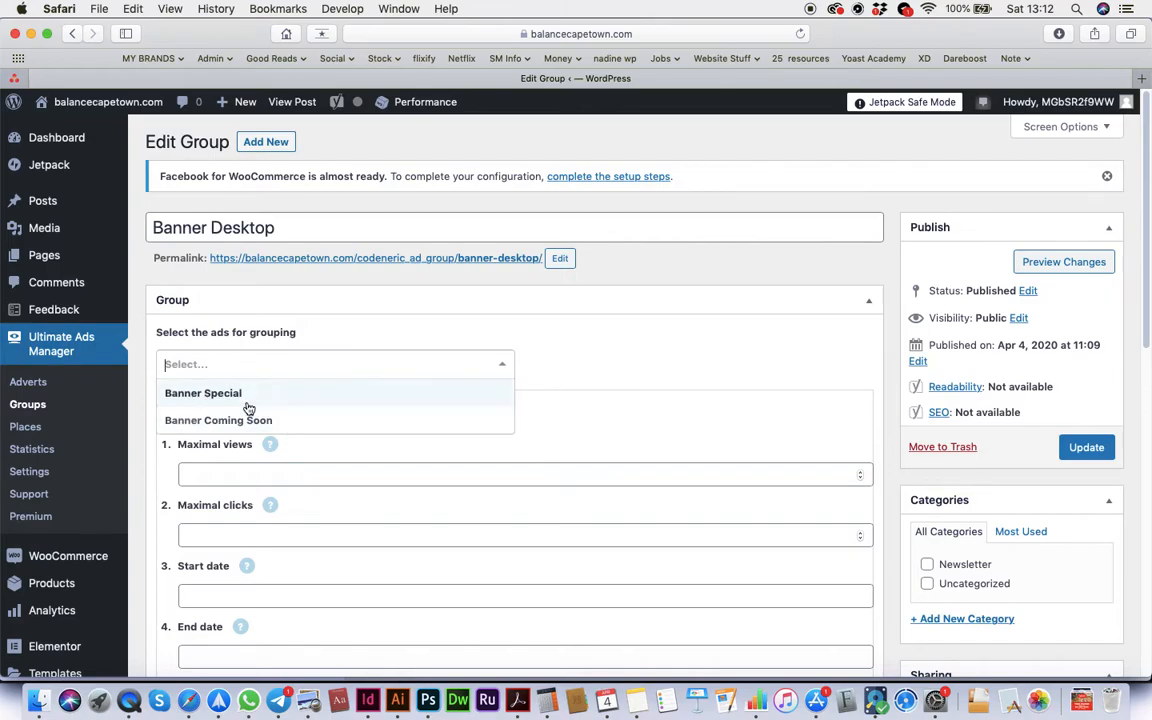
left_click(202, 392)
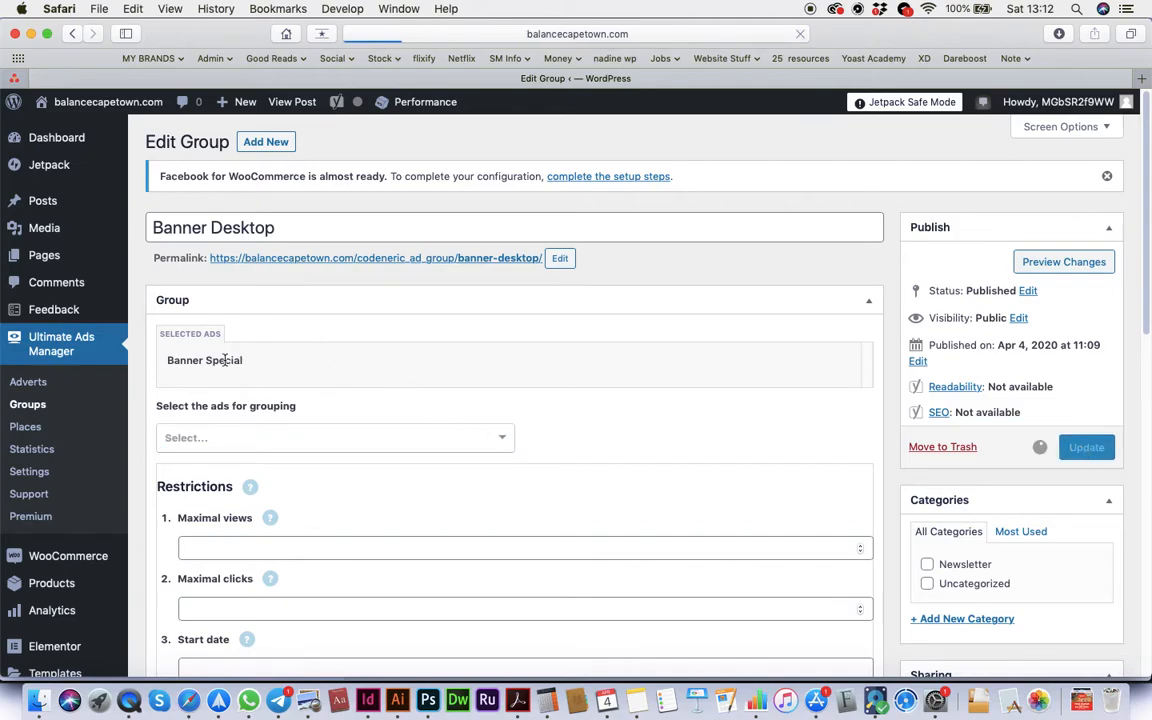
left_click(1086, 448)
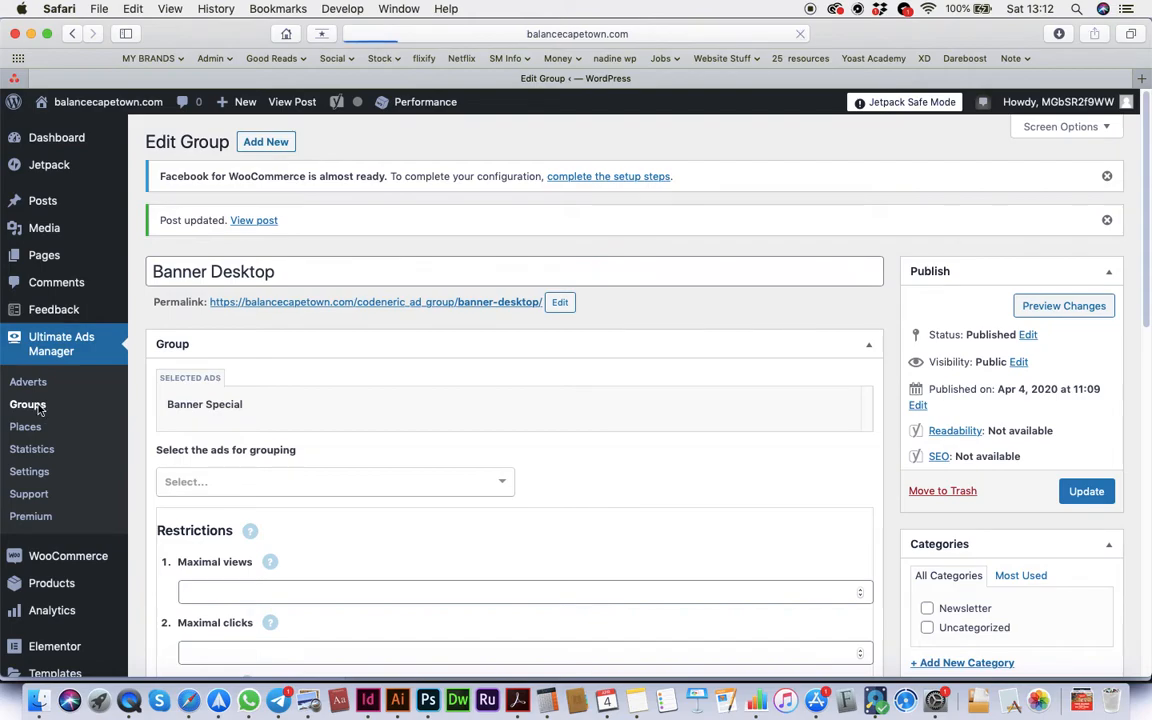
Return to the Groups list and open Banner Mobile for editing
left_click(28, 404)
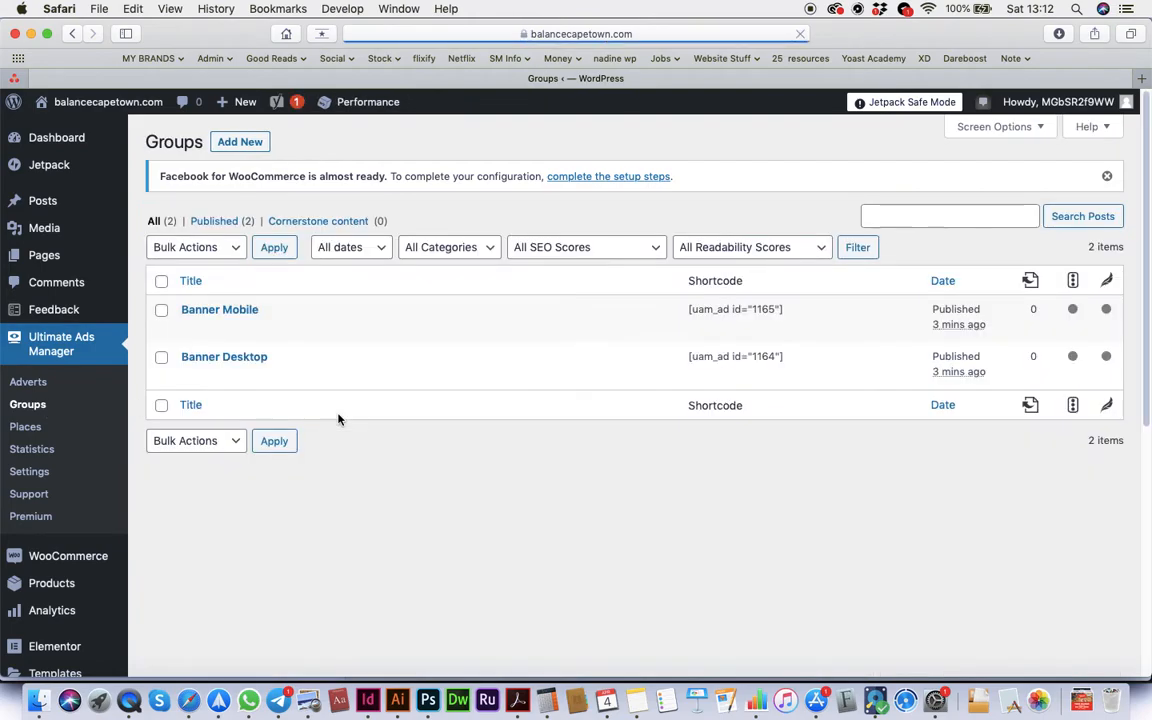
mouse_move(220, 308)
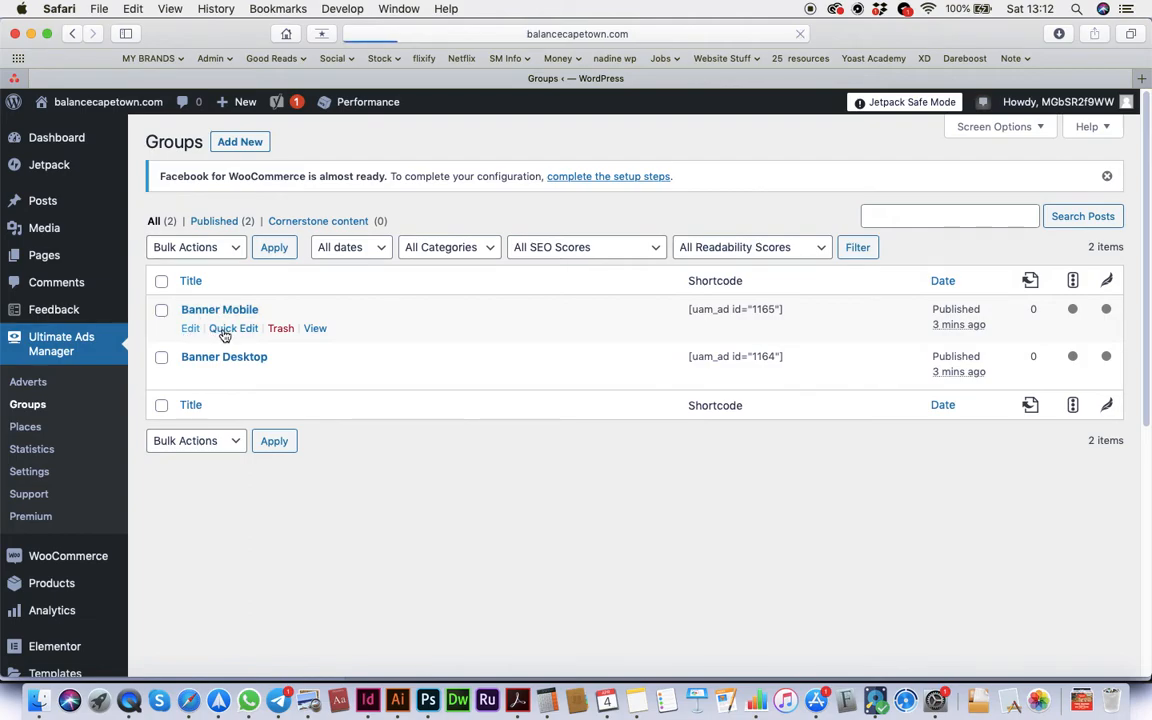
left_click(188, 328)
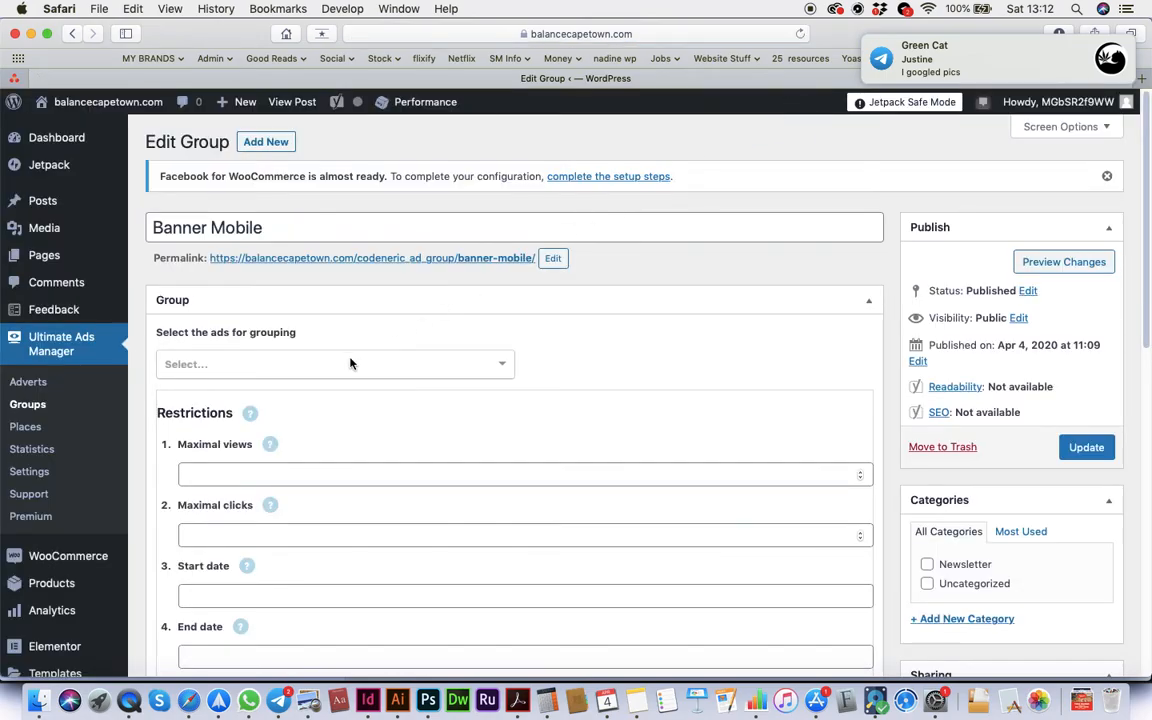
Select Banner Special as the Banner Mobile group's ad and update the group
left_click(336, 364)
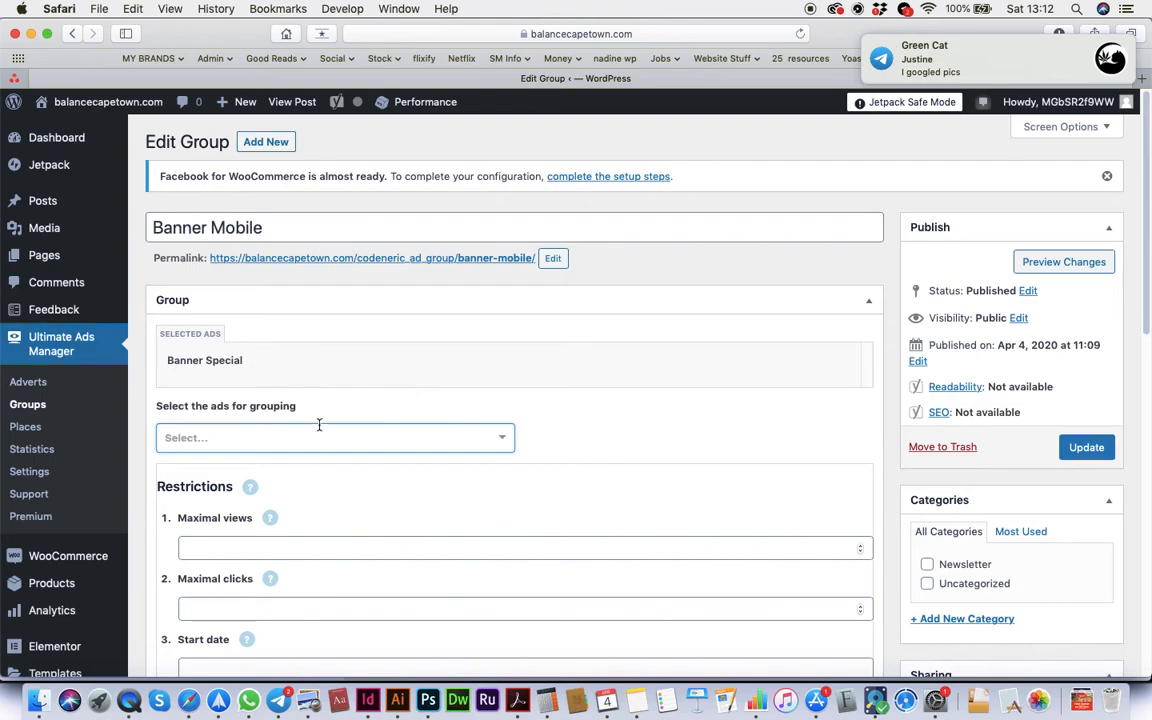
left_click(334, 436)
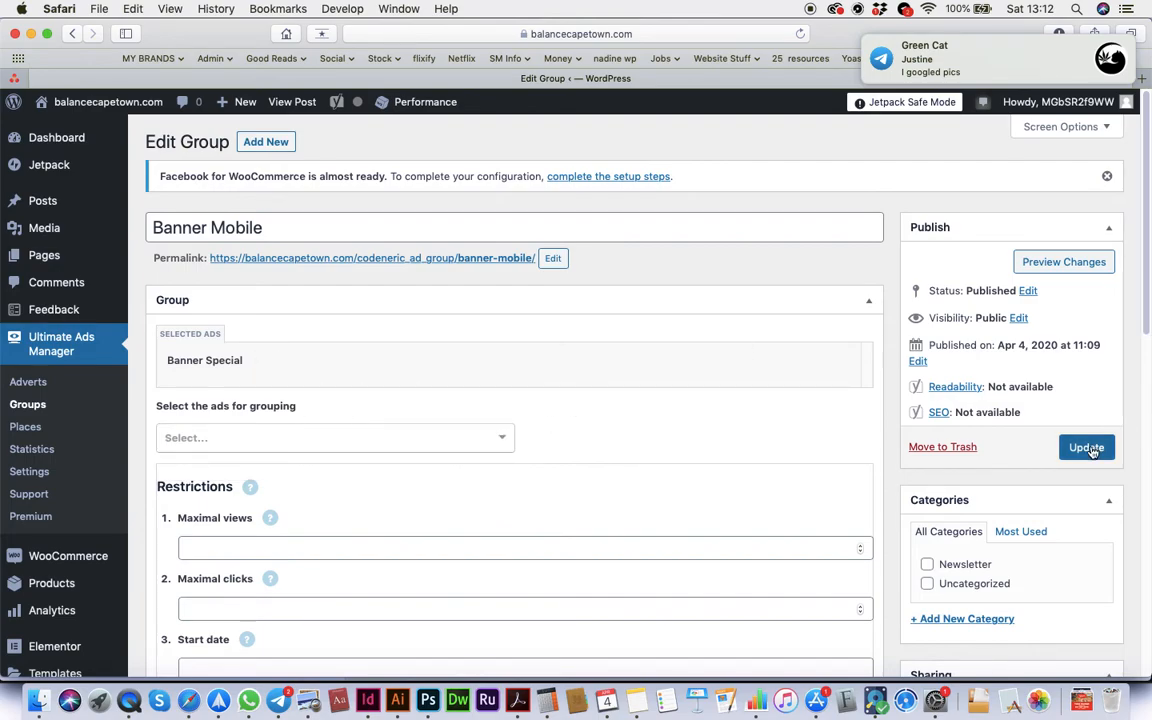
left_click(1086, 448)
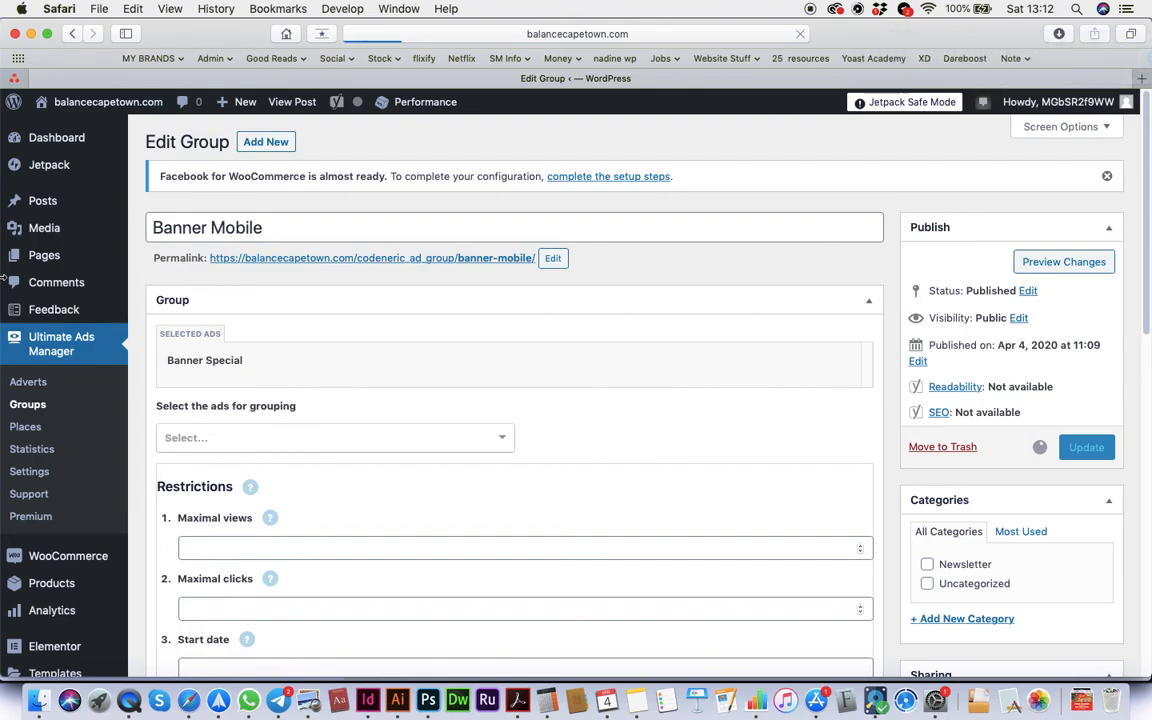